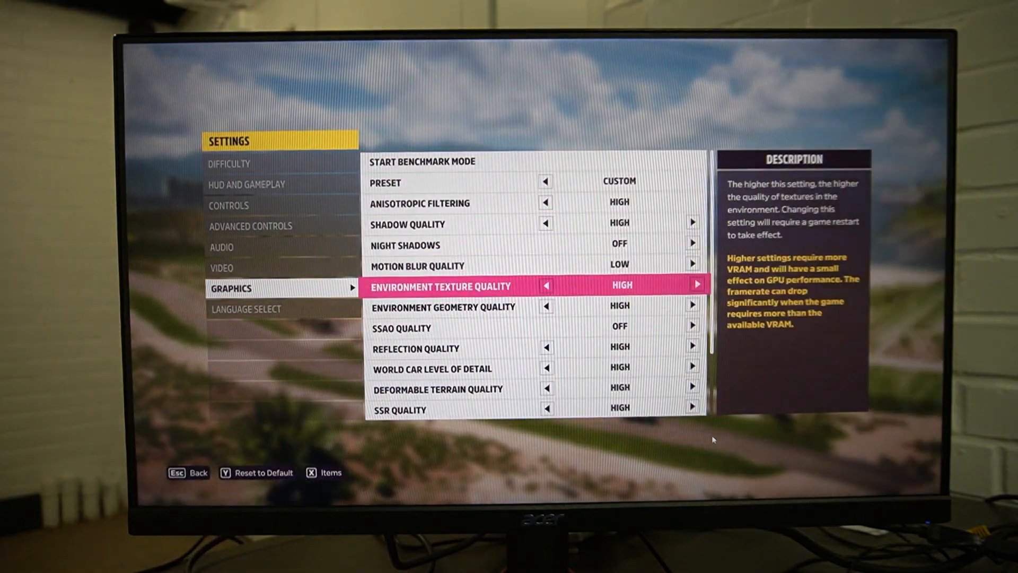
Scroll down through the remaining Forza Horizon 5 graphics settings list.
scroll("down", 3)
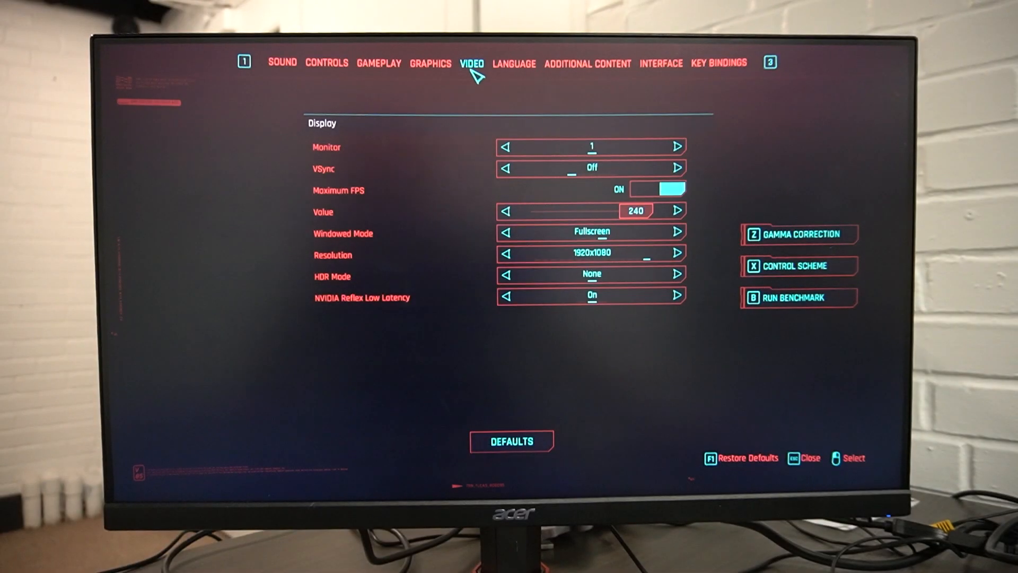
Check the Video and Graphics tabs, then lower Texture Quality from High to Medium.
left_click(429, 62)
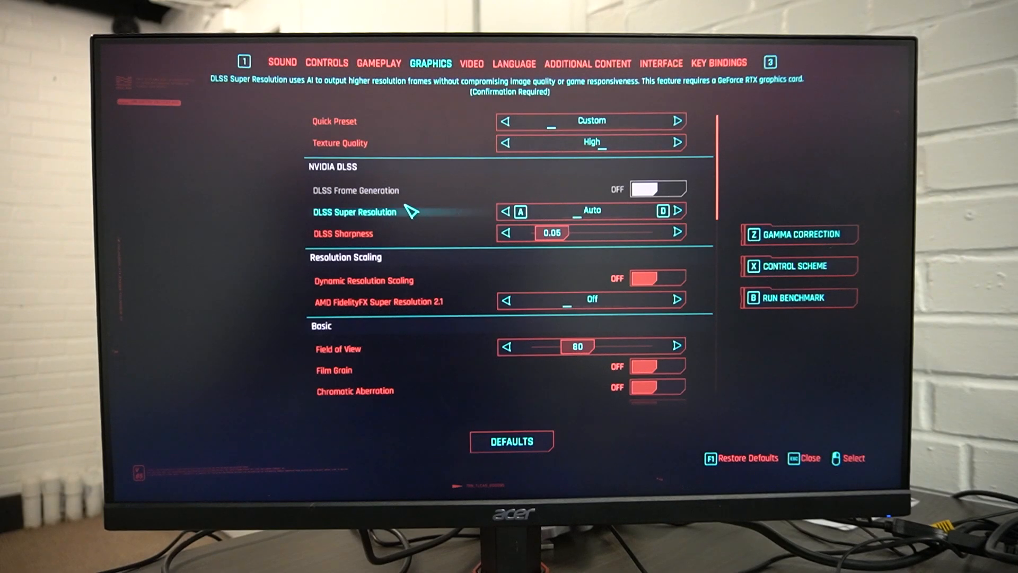
mouse_move(466, 207)
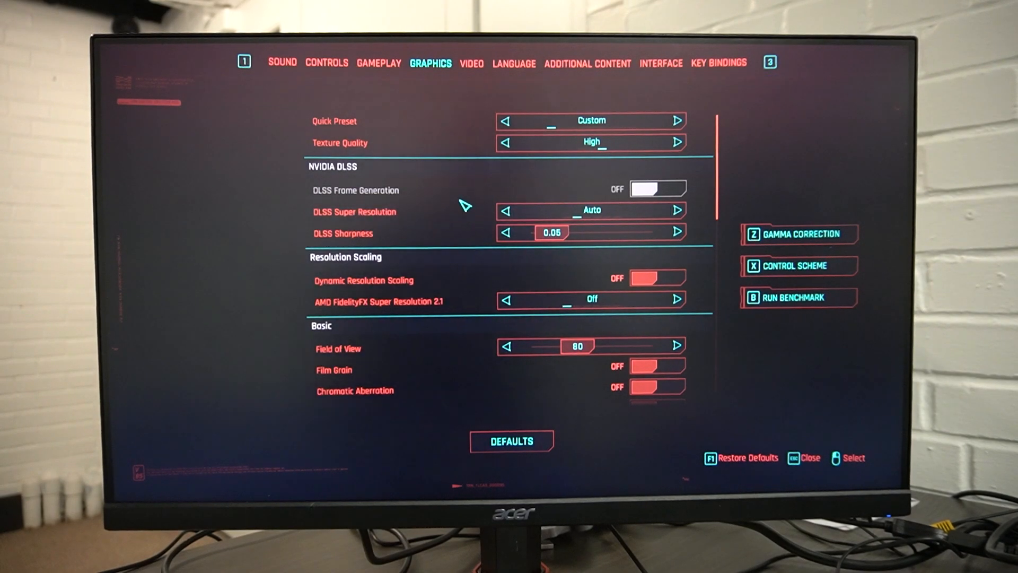
mouse_move(483, 157)
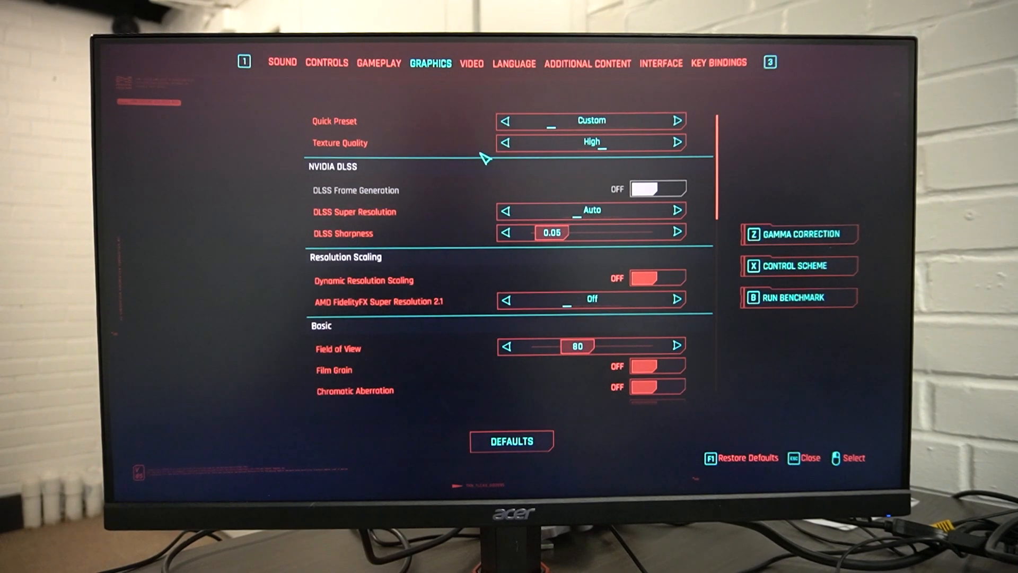
mouse_move(483, 77)
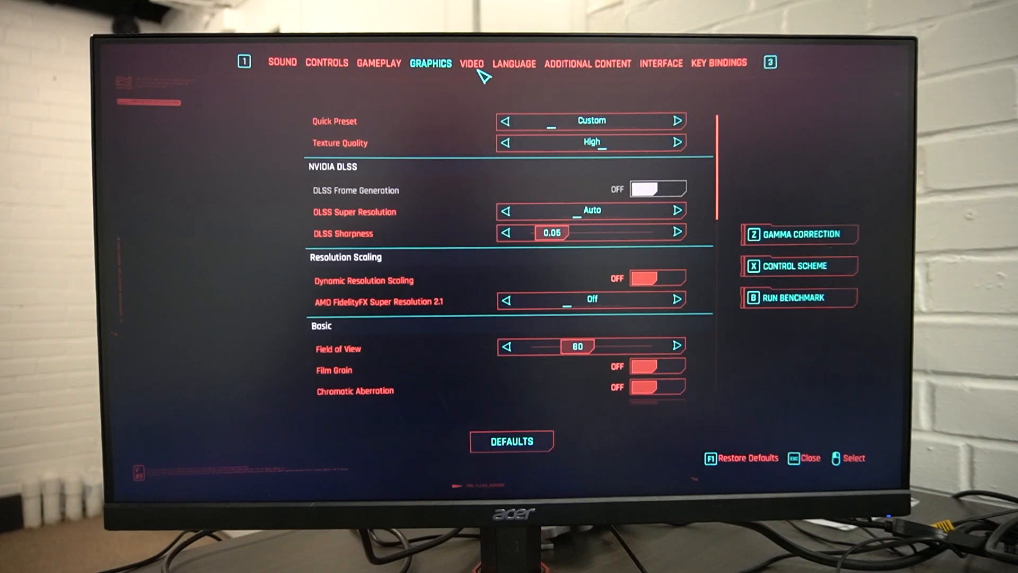
left_click(471, 62)
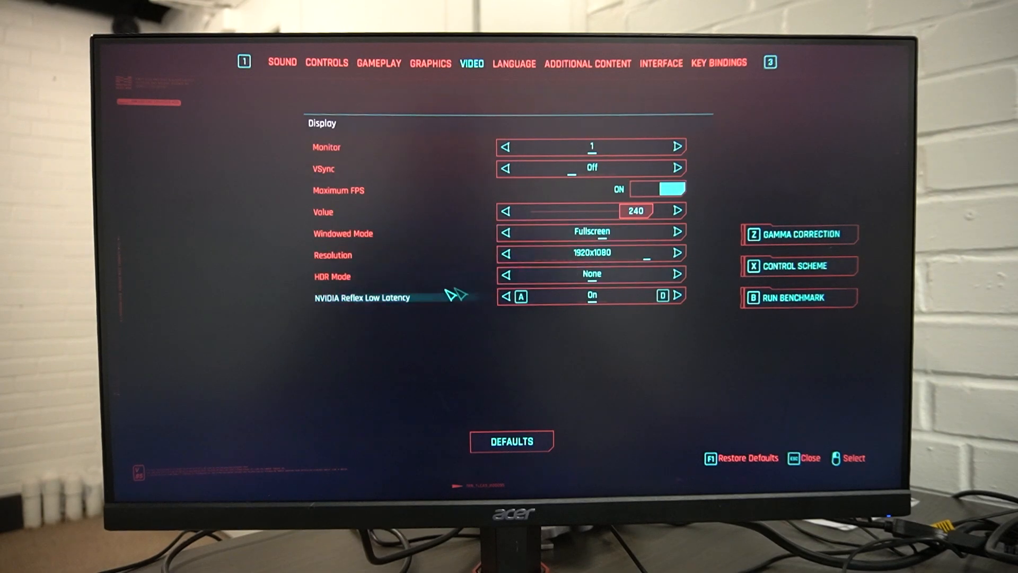
left_click(430, 62)
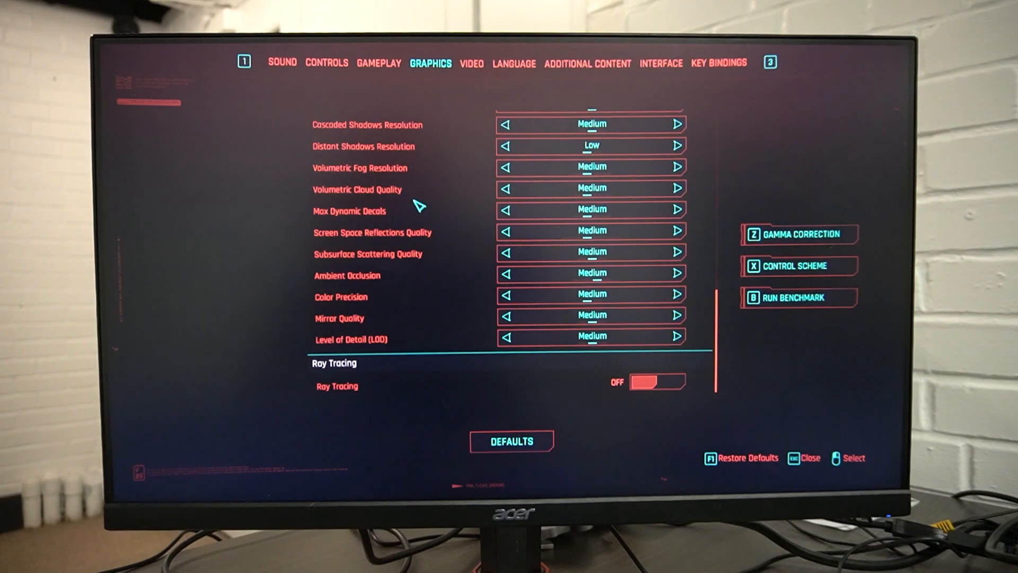
scroll("up", 3)
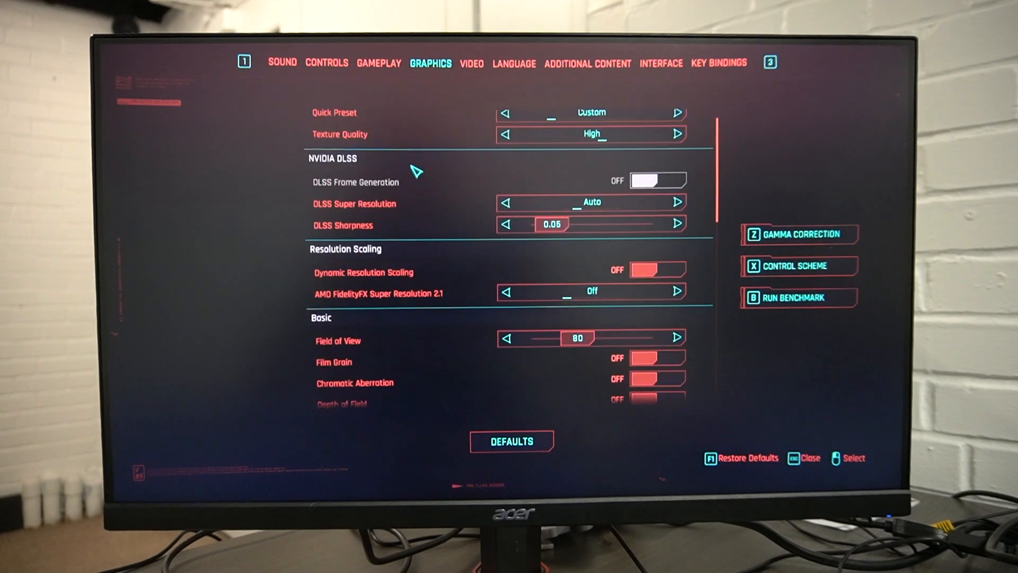
left_click(505, 142)
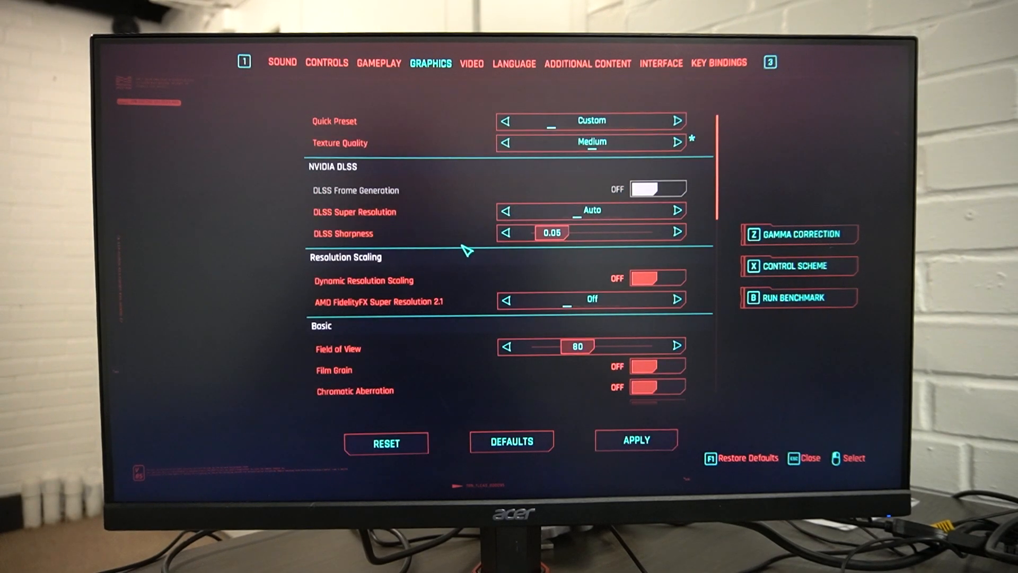
Run the benchmark (37.56 avg, 11.40 min, 59.78 max FPS) and dismiss the results.
scroll("down", 3)
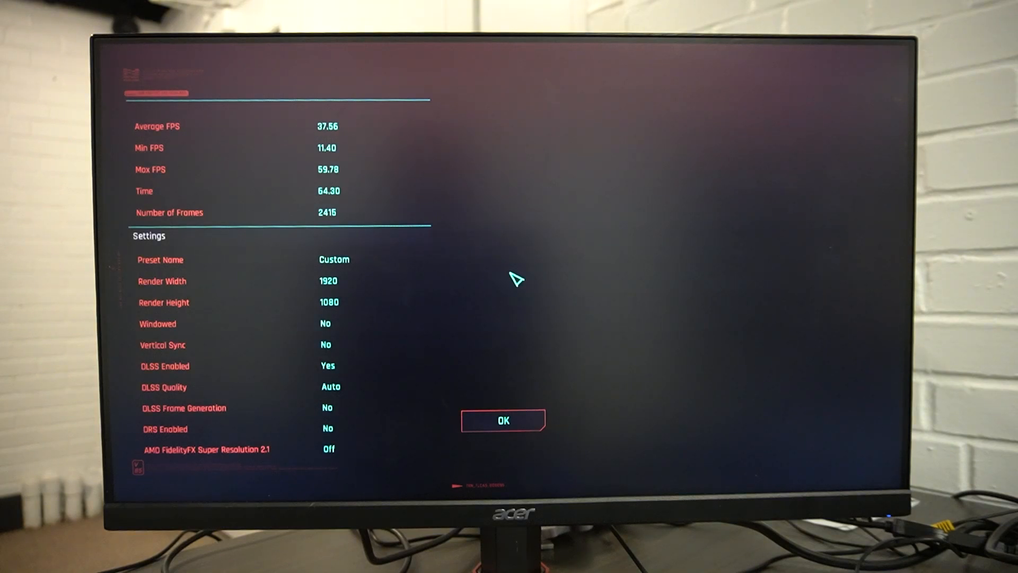
mouse_move(322, 354)
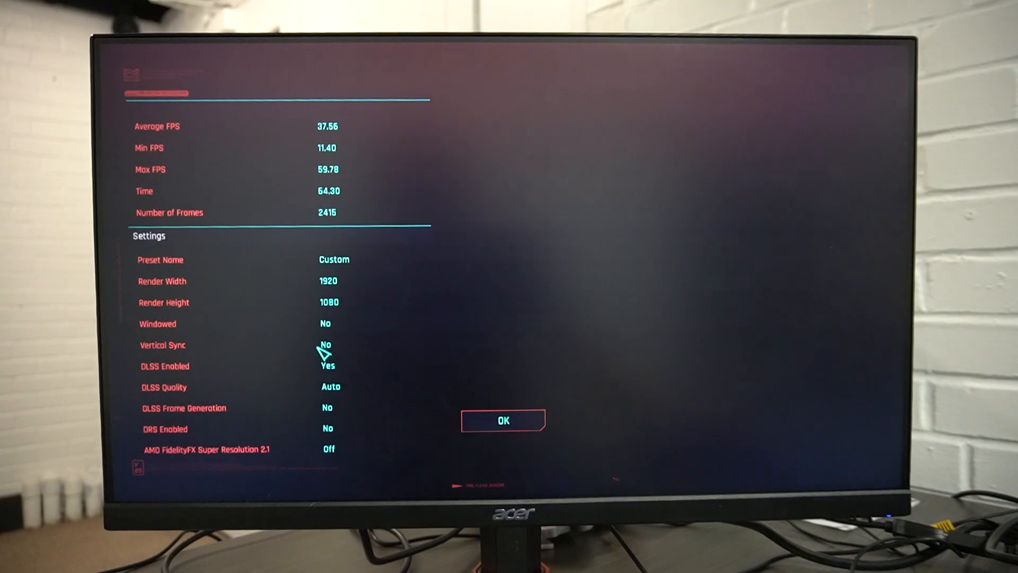
mouse_move(503, 421)
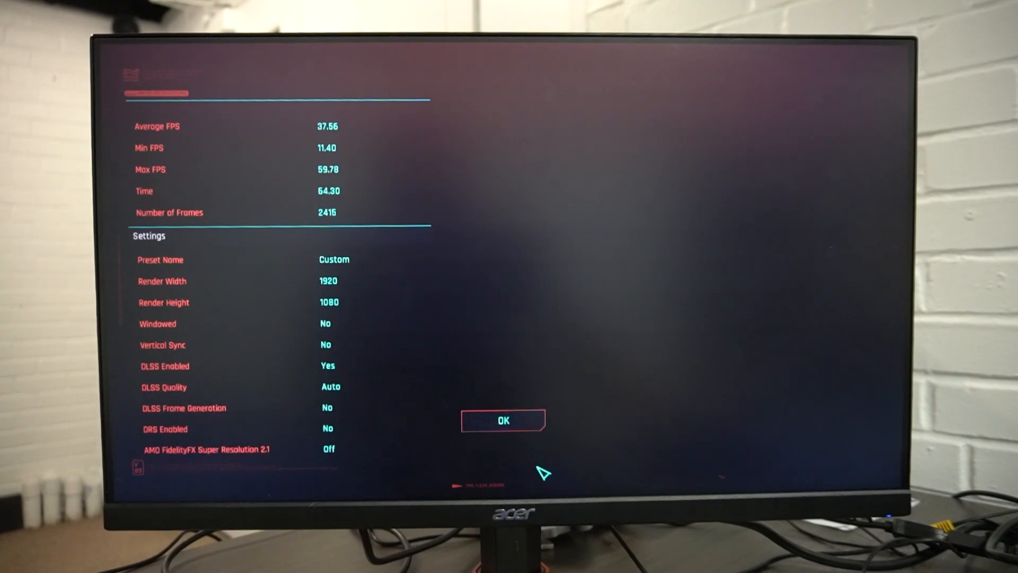
mouse_move(484, 412)
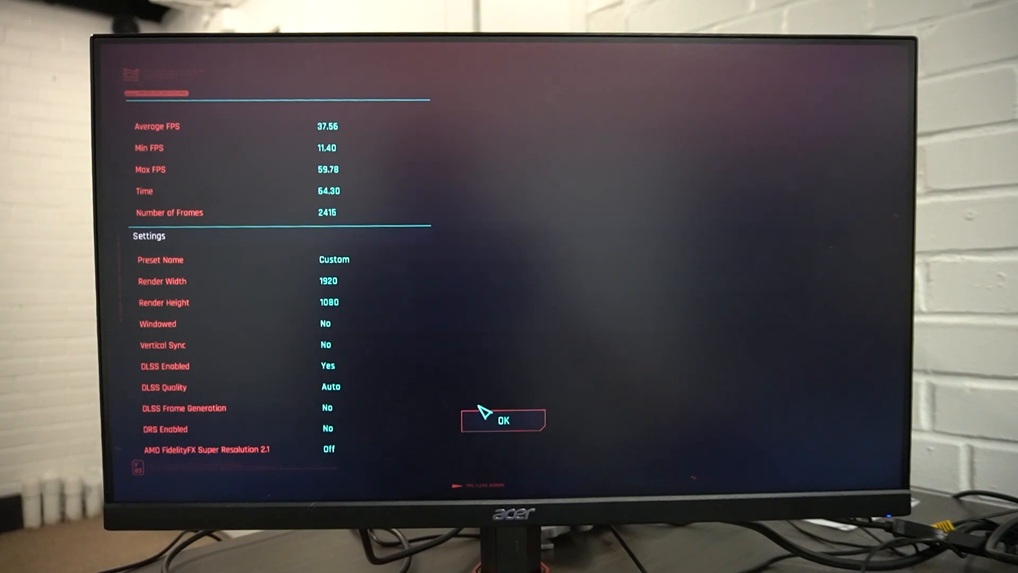
mouse_move(502, 428)
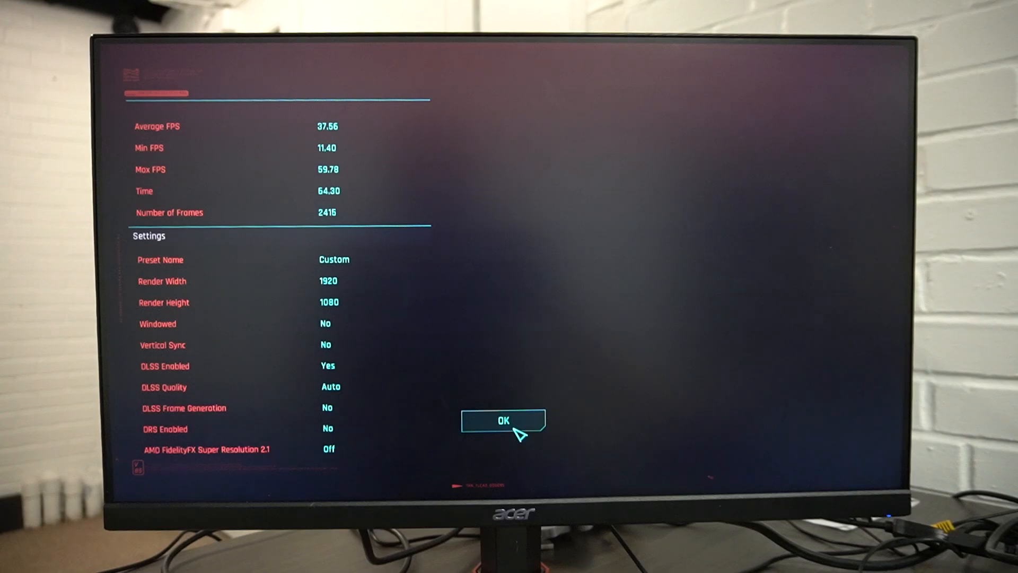
left_click(502, 421)
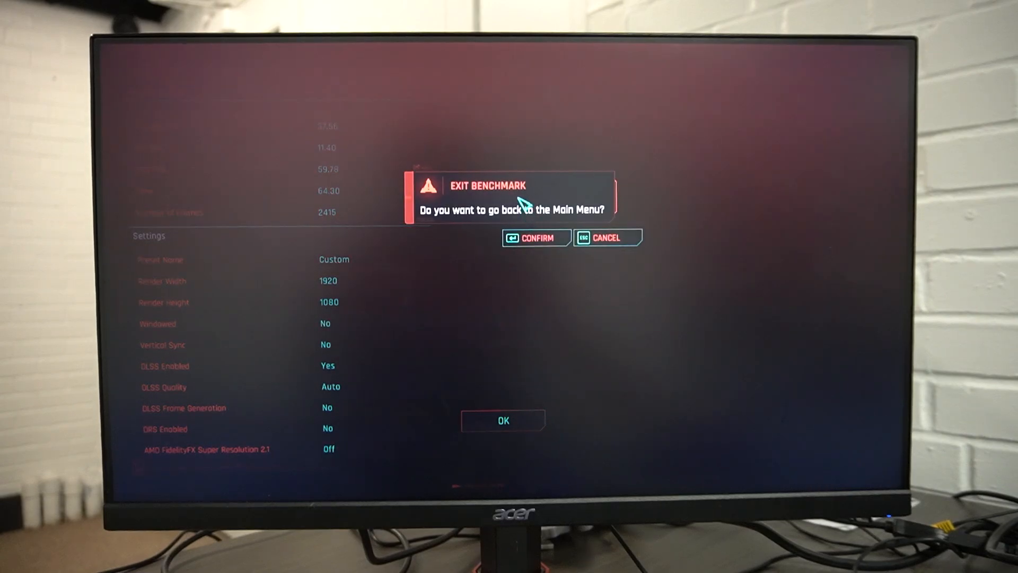